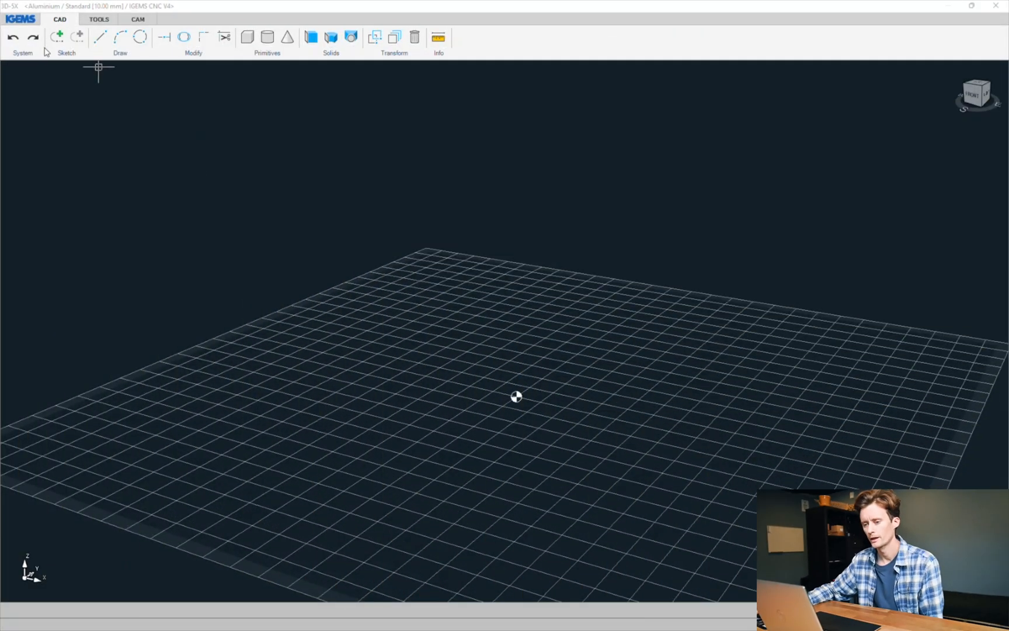
pyautogui.moveTo(253, 178)
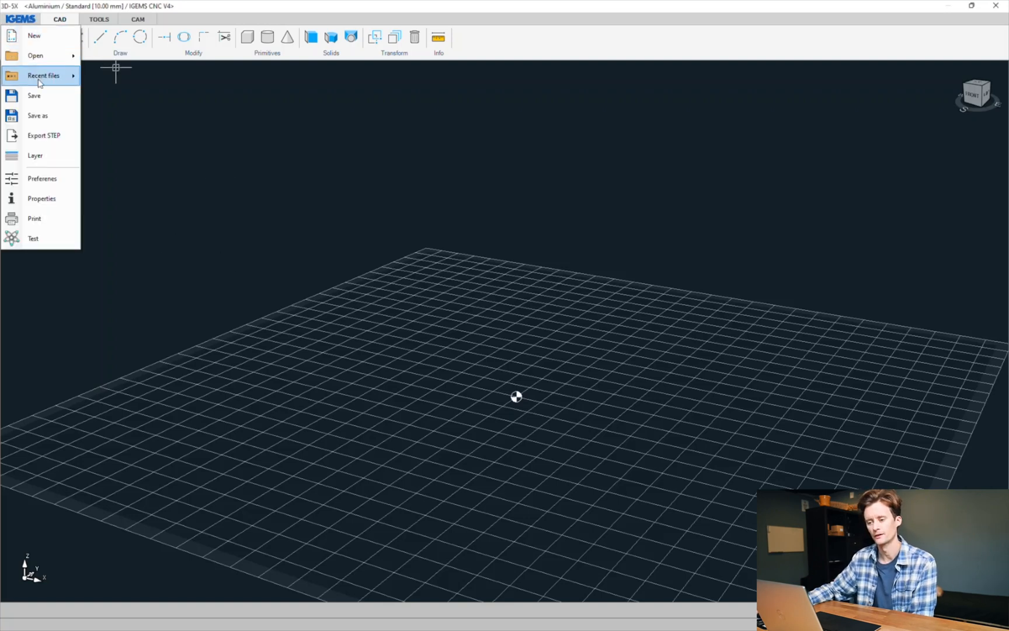
pyautogui.moveTo(35, 55)
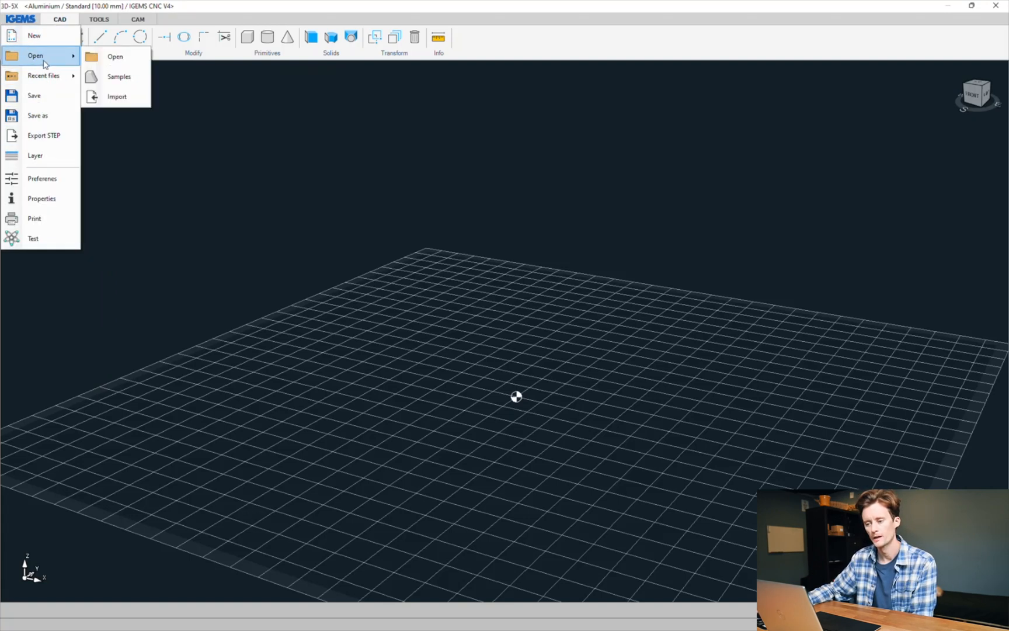
# - Load the bundled Align sample, an upright block with an oblong slot through it
pyautogui.click(118, 78)
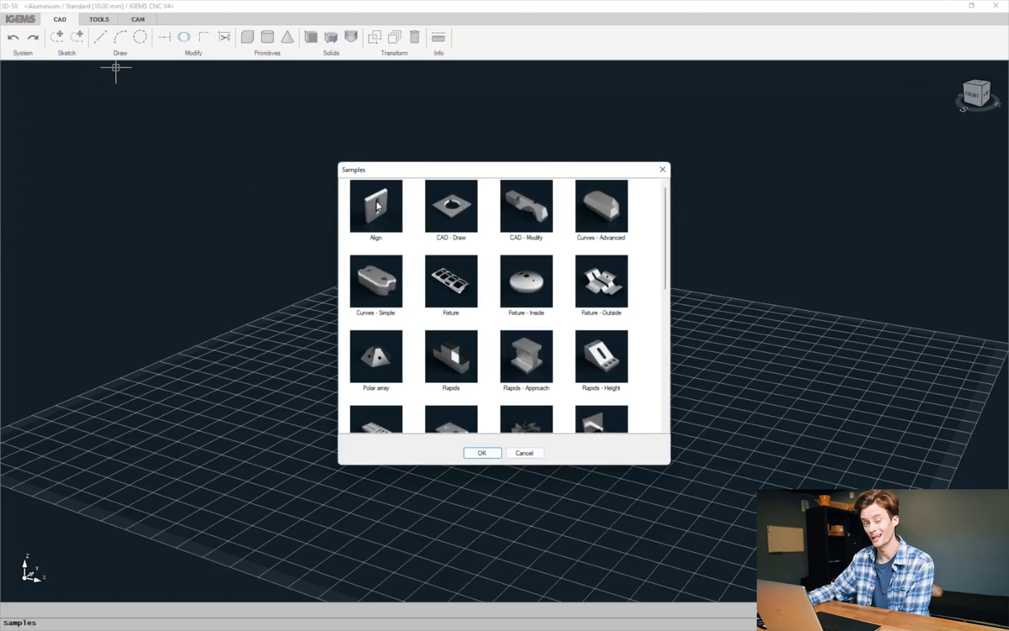
pyautogui.click(482, 452)
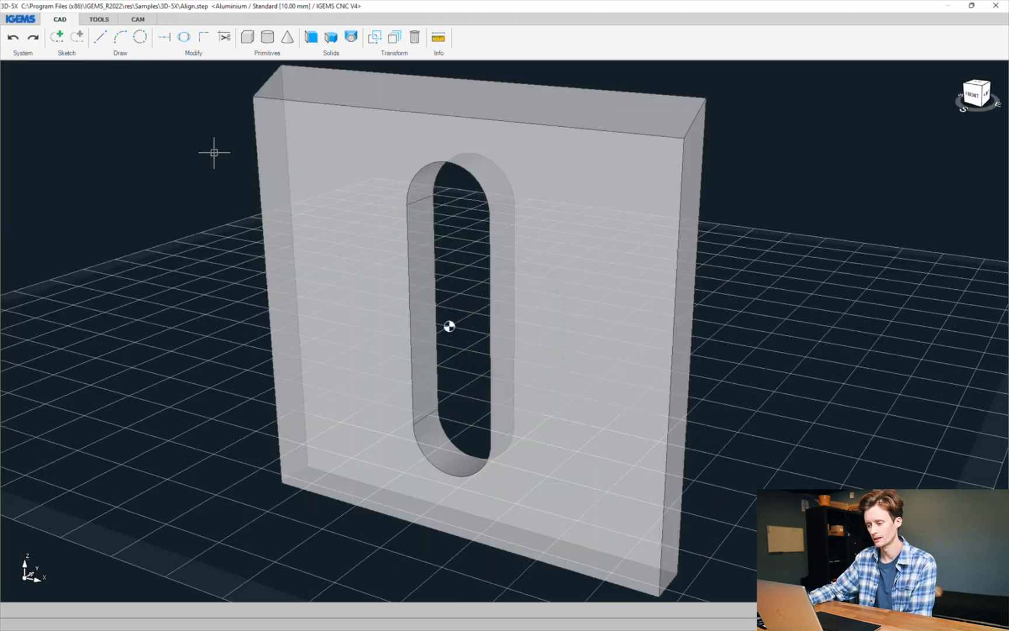
# - Switch to the CAM workspace with the slotted Align plate as the part to machine
pyautogui.moveTo(451, 325); pyautogui.dragTo(521, 332)
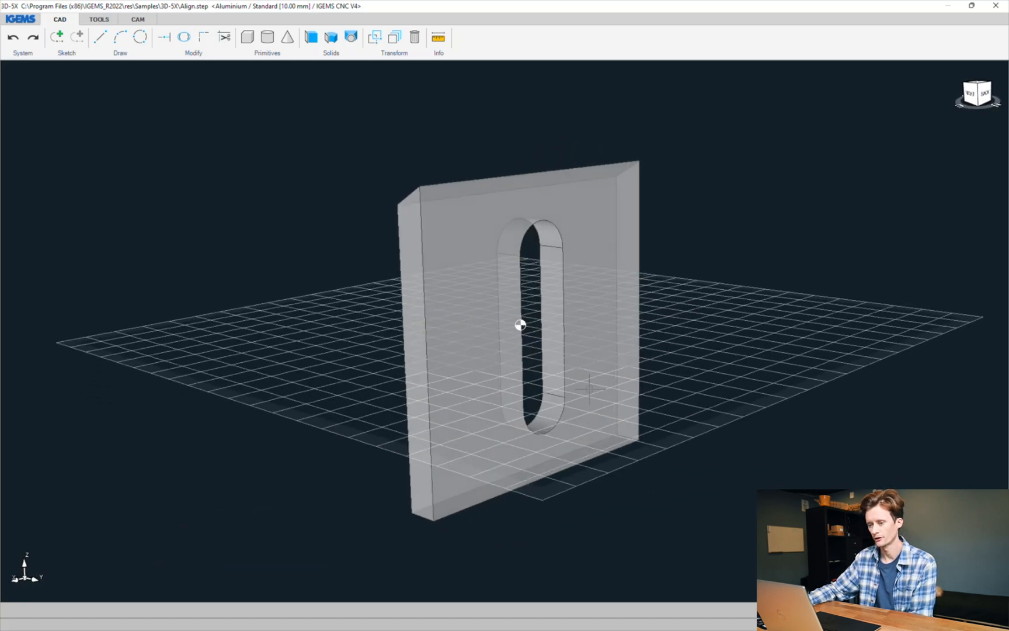
pyautogui.click(98, 18)
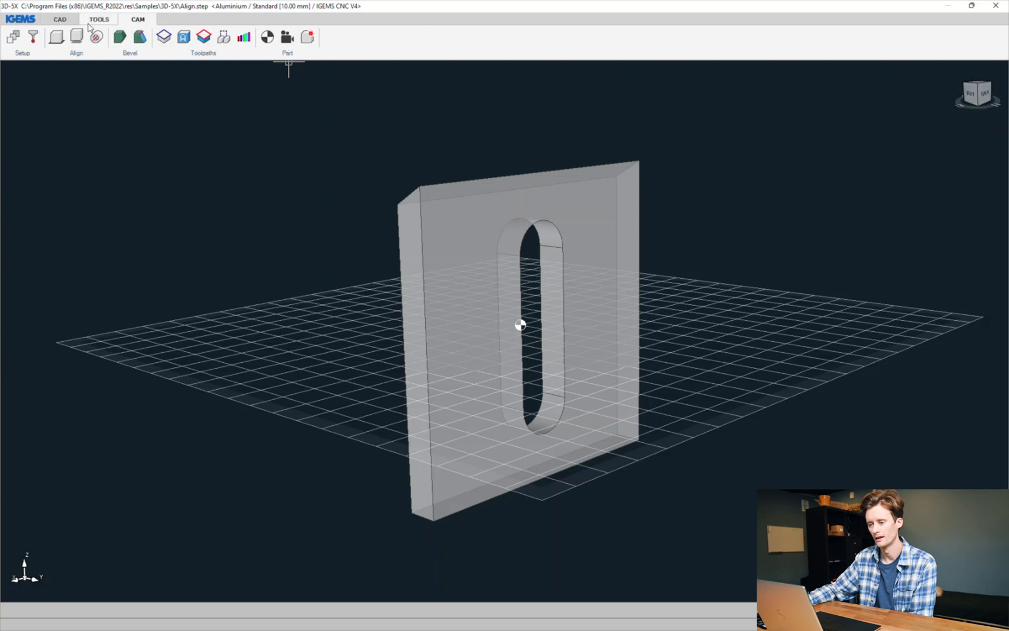
# - Align the plate's large face to the XY plane so the slot faces upward
pyautogui.click(74, 36)
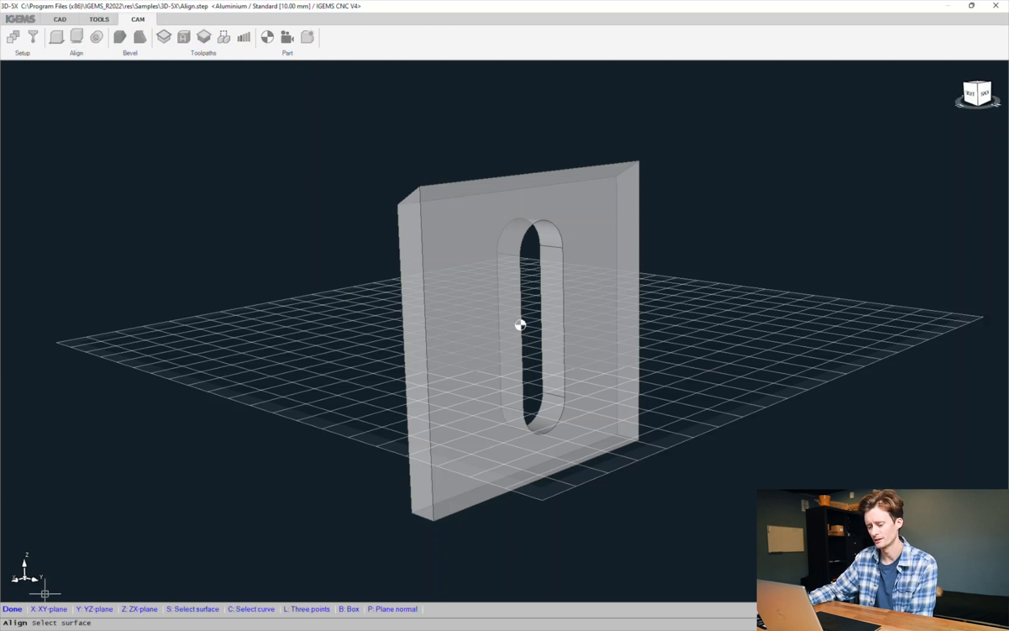
pyautogui.click(49, 608)
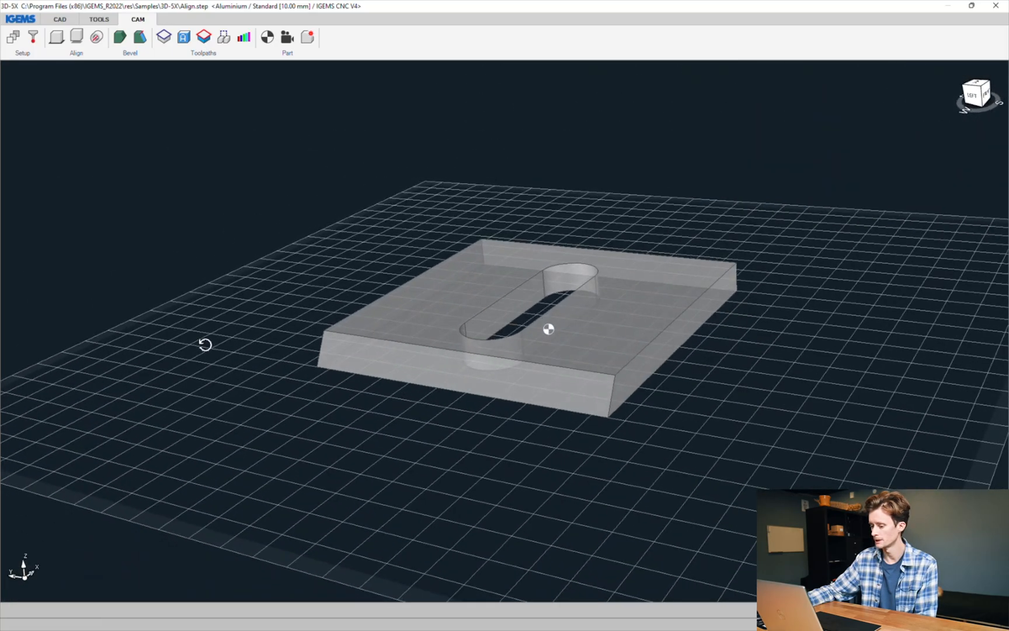
pyautogui.moveTo(546, 329); pyautogui.dragTo(361, 320)
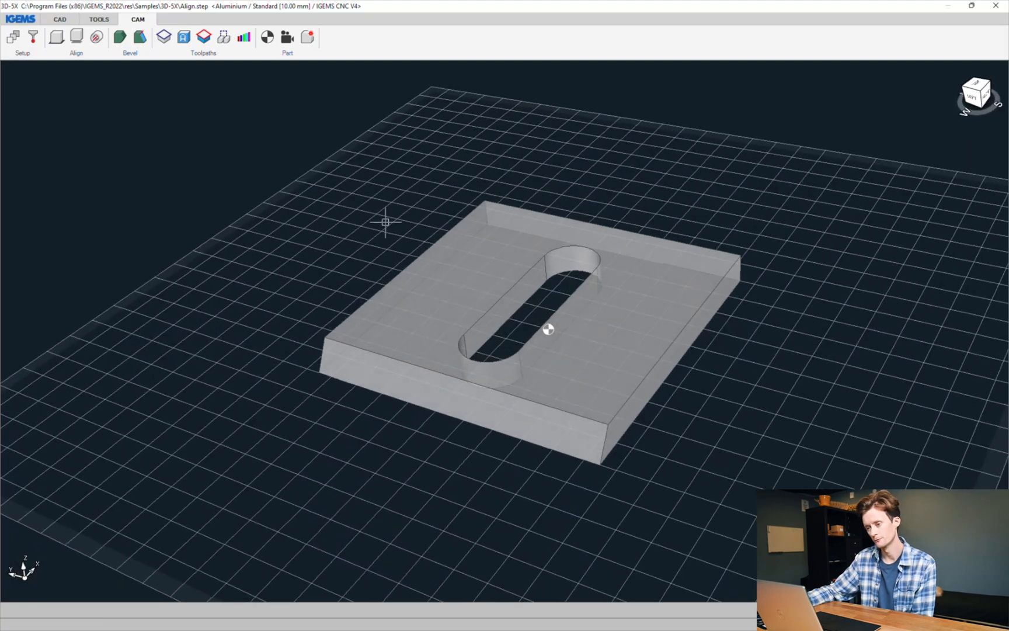
# - Auto-generate toolpaths for all contours at Medium quality
pyautogui.click(182, 37)
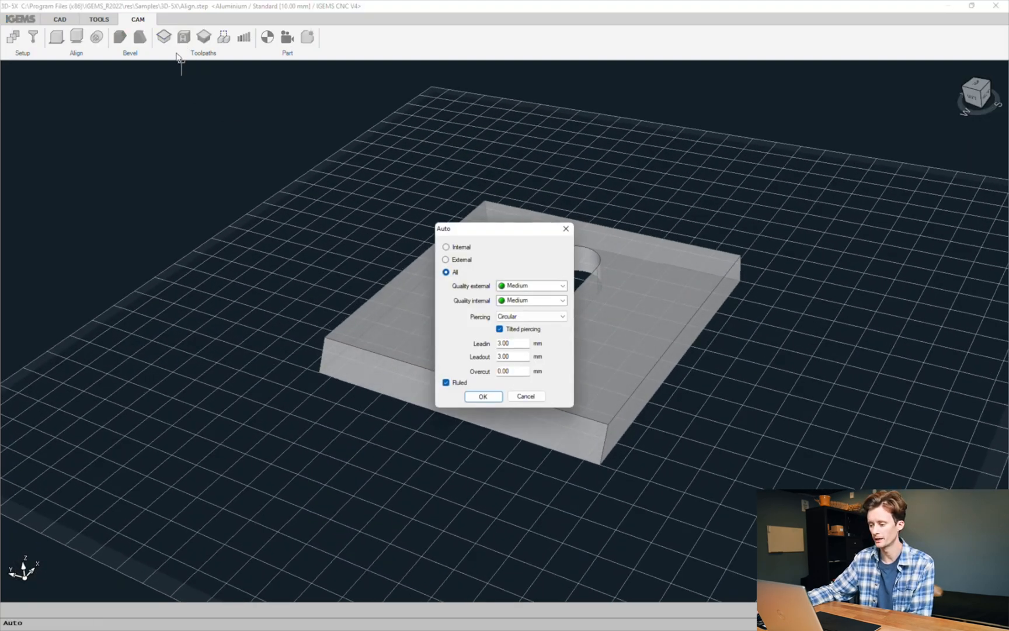
pyautogui.click(482, 396)
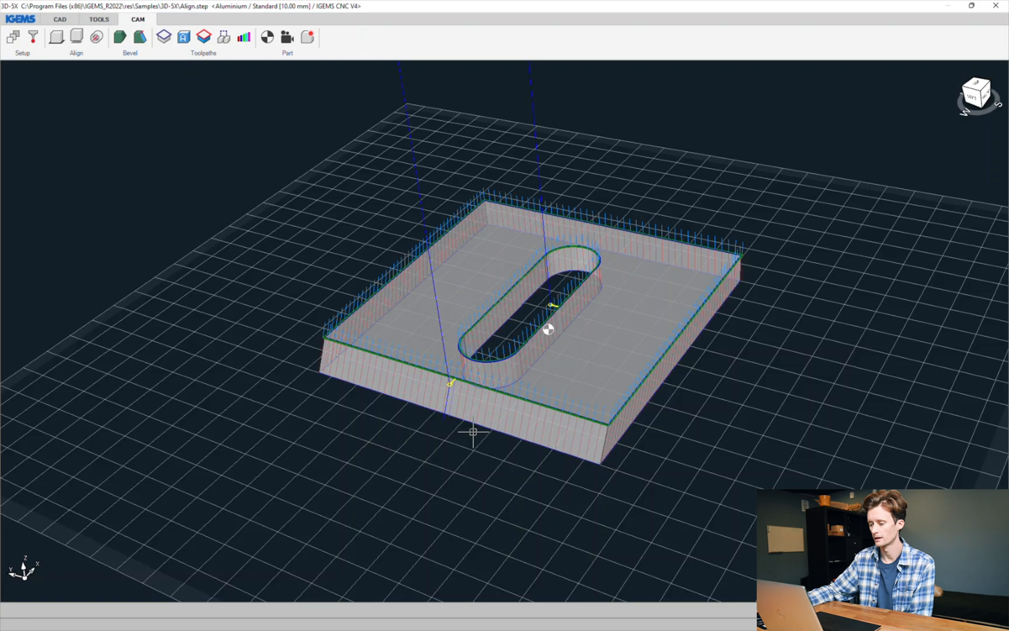
pyautogui.moveTo(547, 328); pyautogui.dragTo(557, 524)
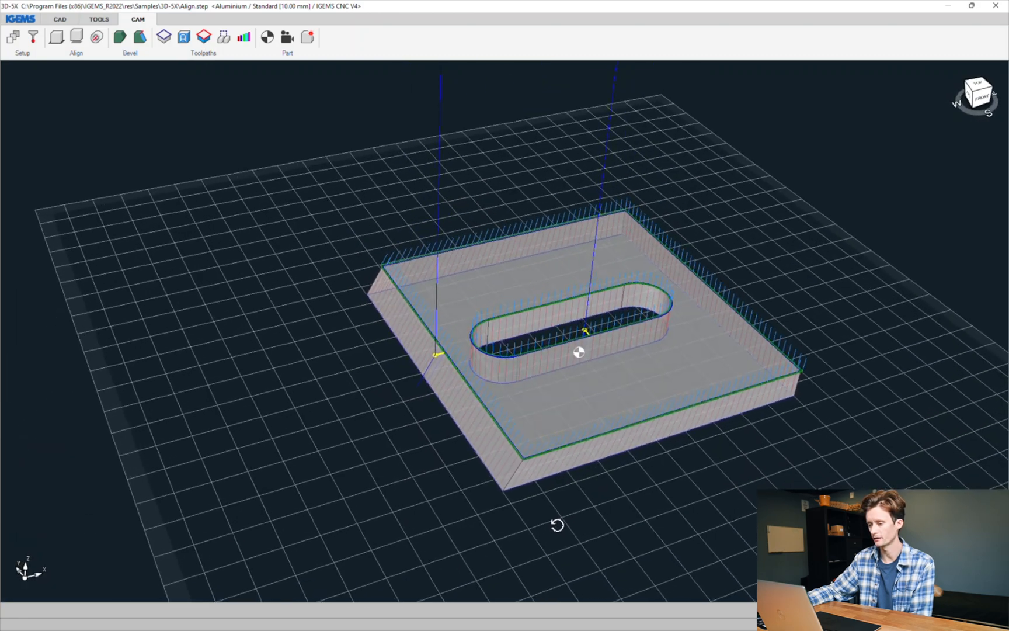
# - Transfer the toolpathed plate to IGEMS and play its cut in the 5x simulator
pyautogui.click(287, 37)
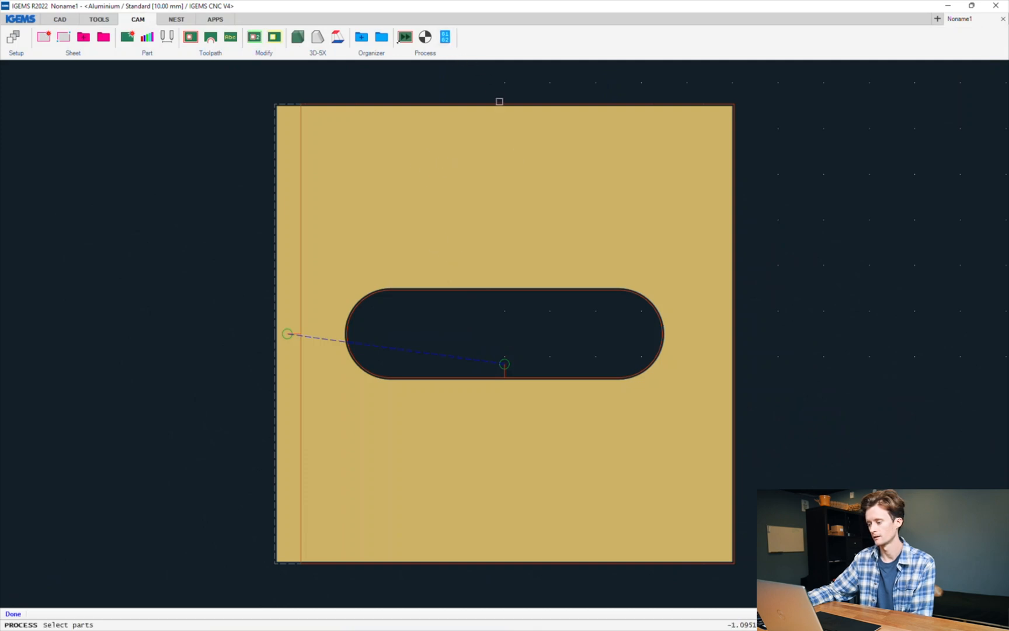
pyautogui.click(425, 36)
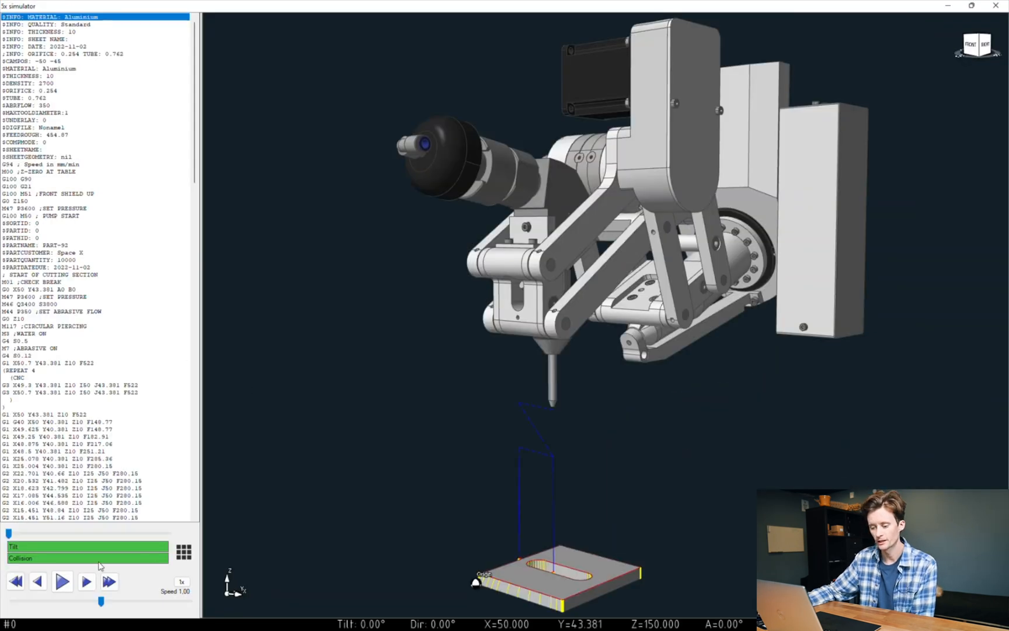
pyautogui.click(62, 581)
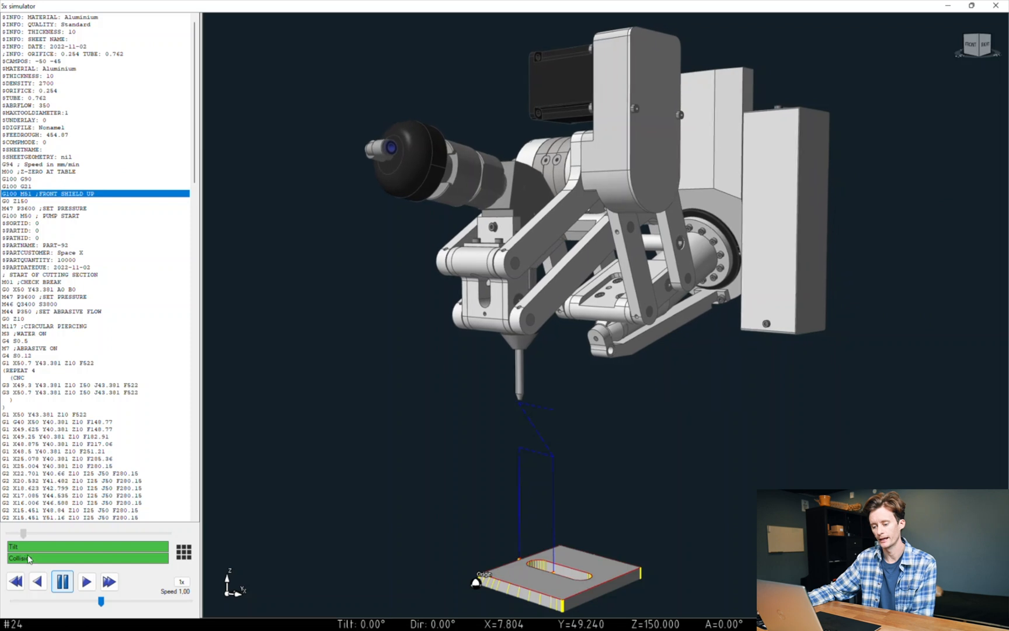